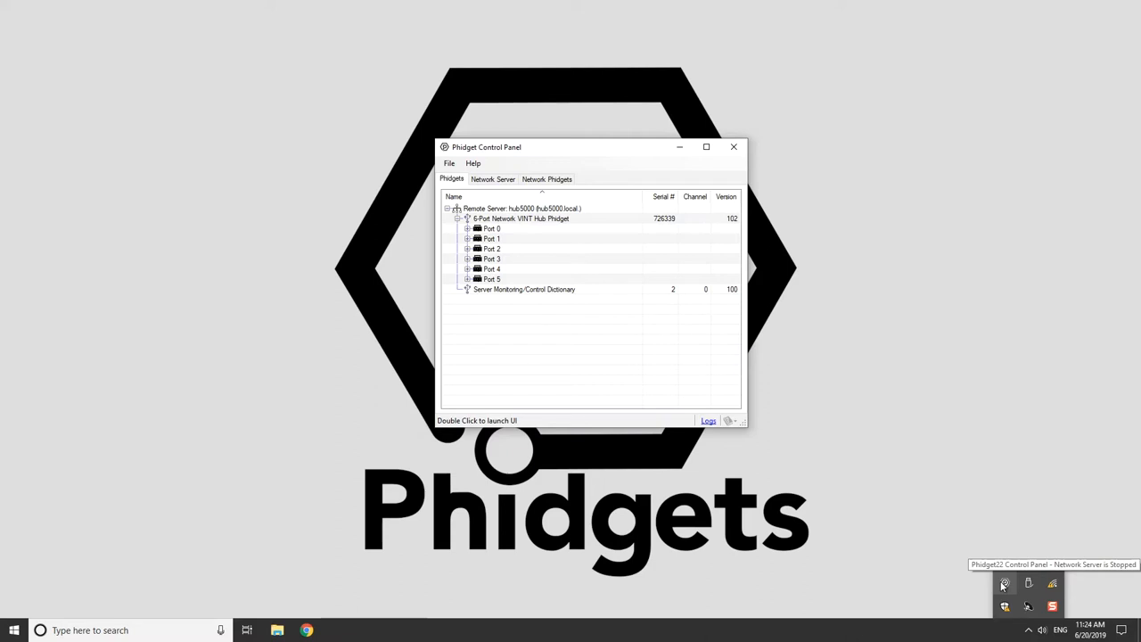
# Launch the hub5000 Remote Server's web configuration page from the Phidgets tab.
pyautogui.click(546, 178)
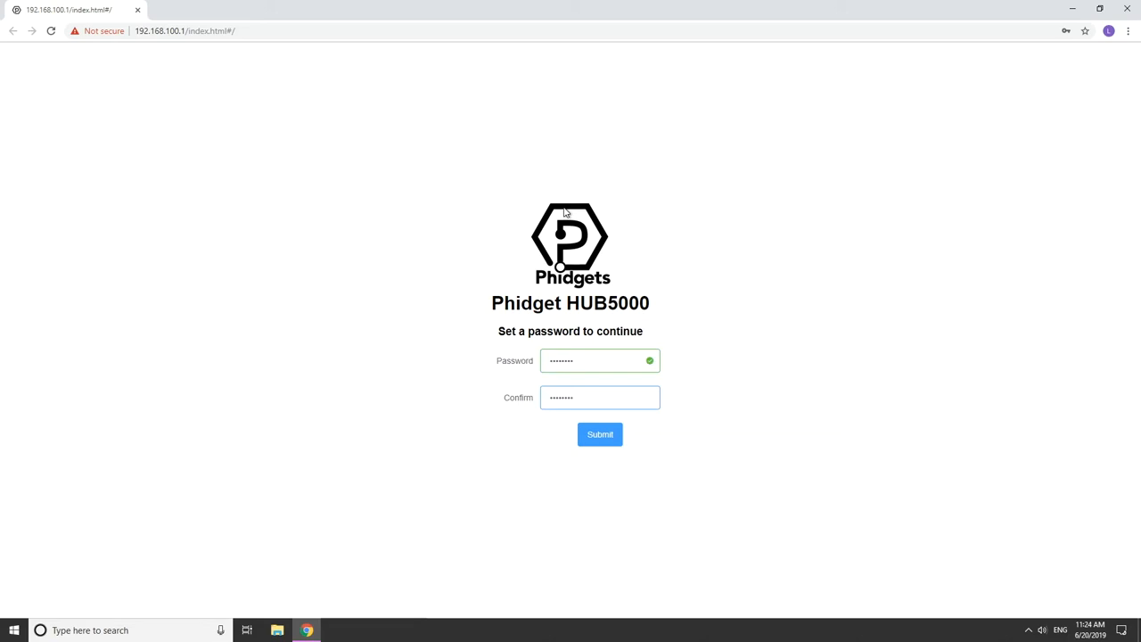
# Submit the new hub password to reach the Status page.
pyautogui.click(599, 434)
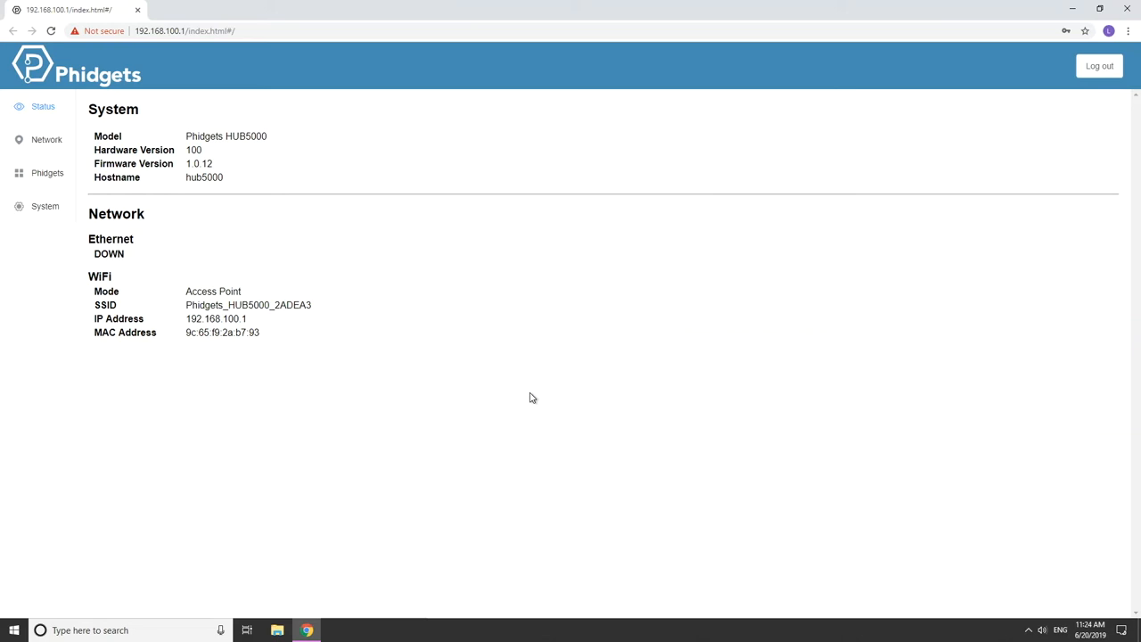
# Show the Network page with Ethernet DHCP and wireless access point settings.
pyautogui.click(47, 139)
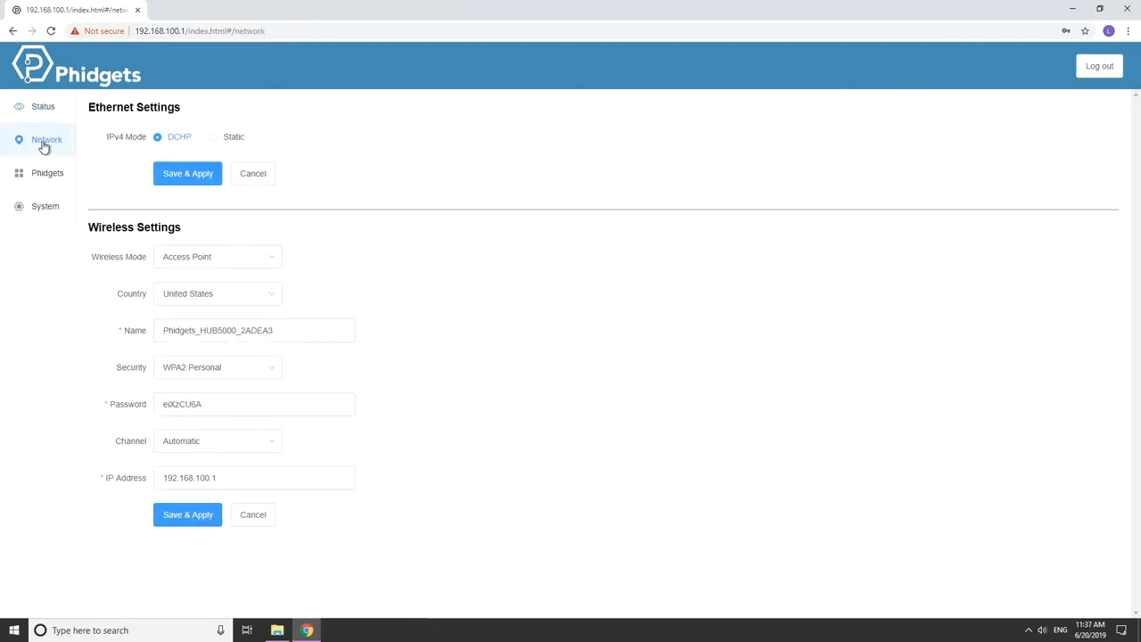
pyautogui.moveTo(303, 259)
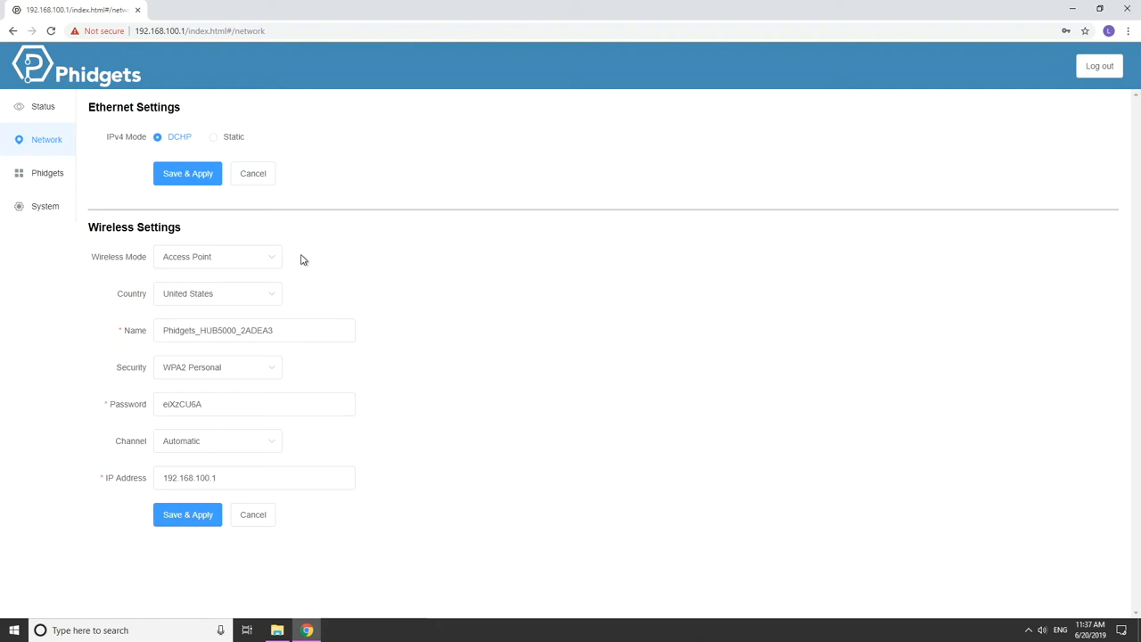
pyautogui.moveTo(346, 314)
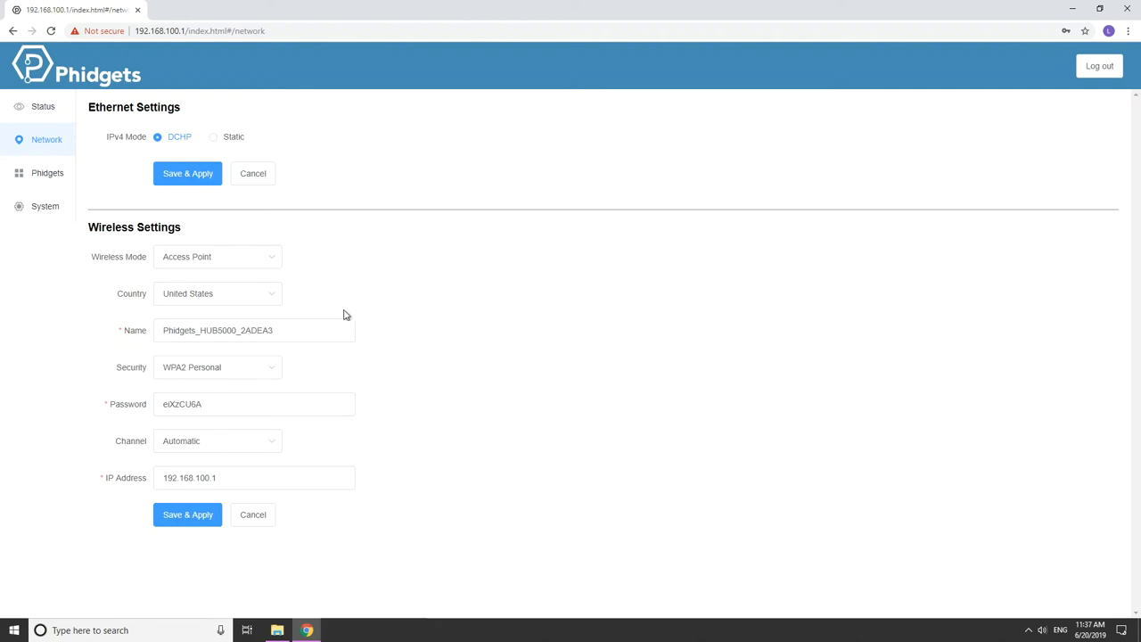
pyautogui.moveTo(361, 514)
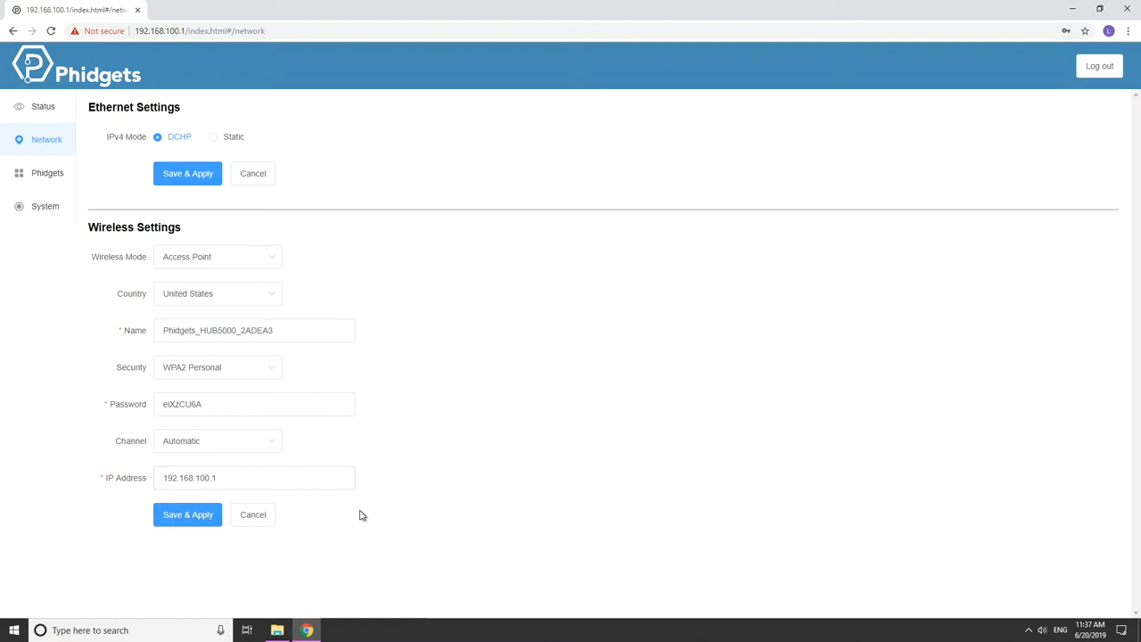
pyautogui.moveTo(357, 379)
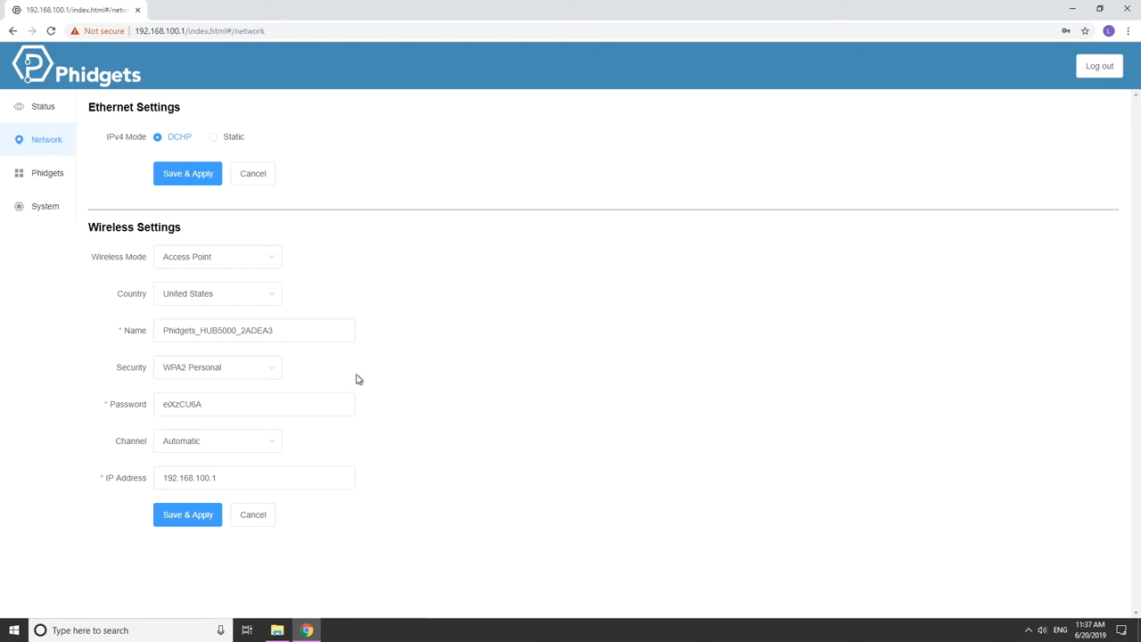
# Set Wireless Mode to Disabled, passing through Client, leaving only Ethernet DHCP.
pyautogui.click(217, 257)
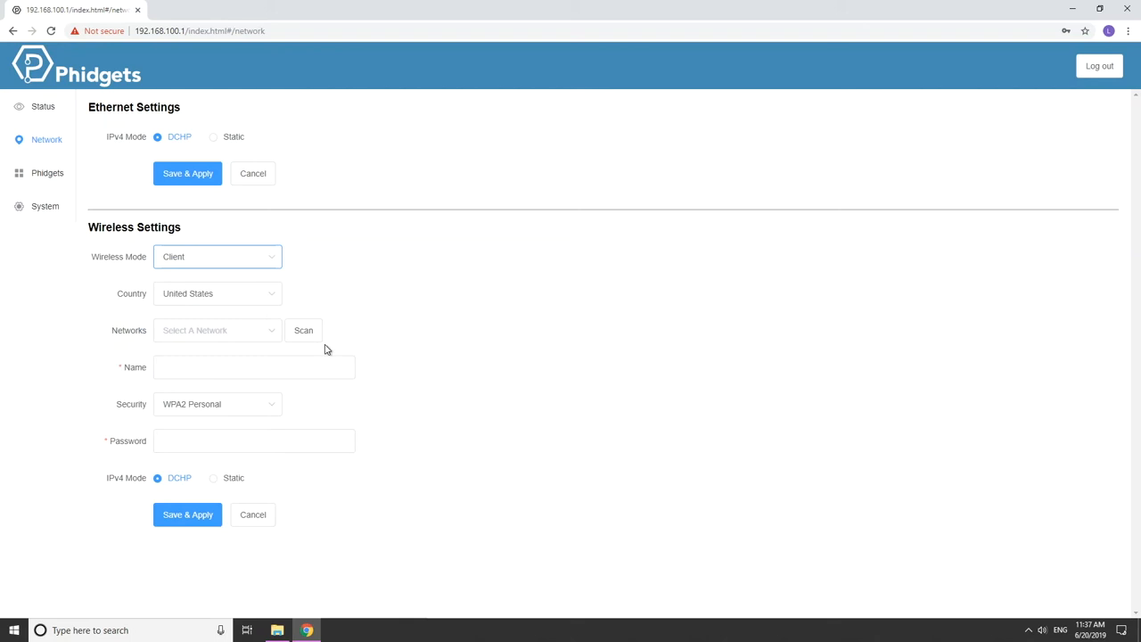
pyautogui.moveTo(315, 480)
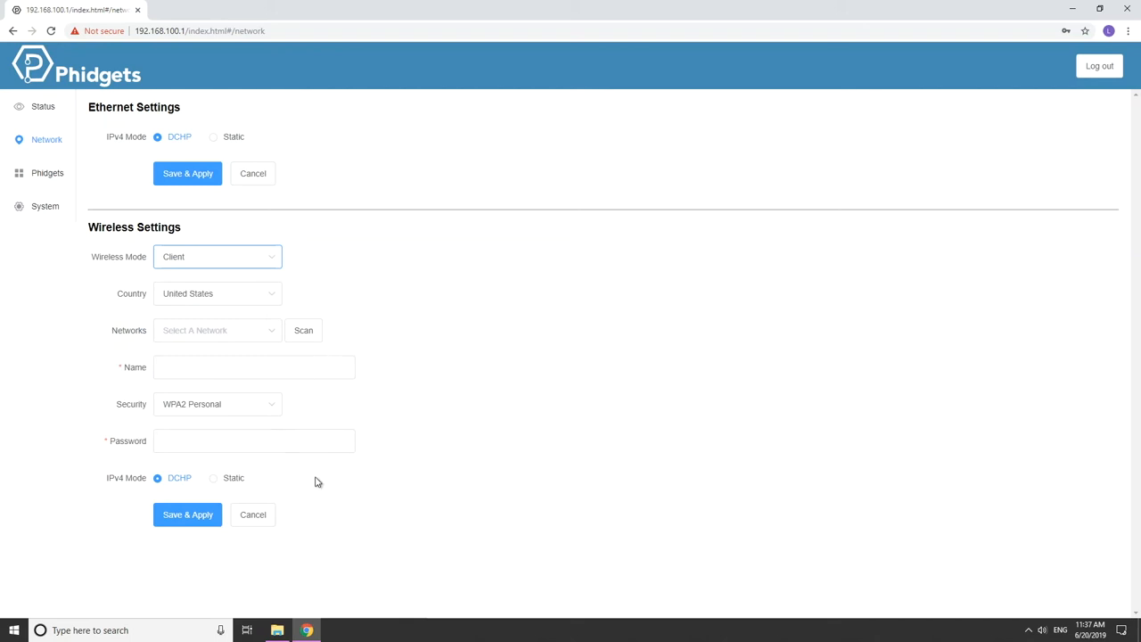
pyautogui.moveTo(273, 268)
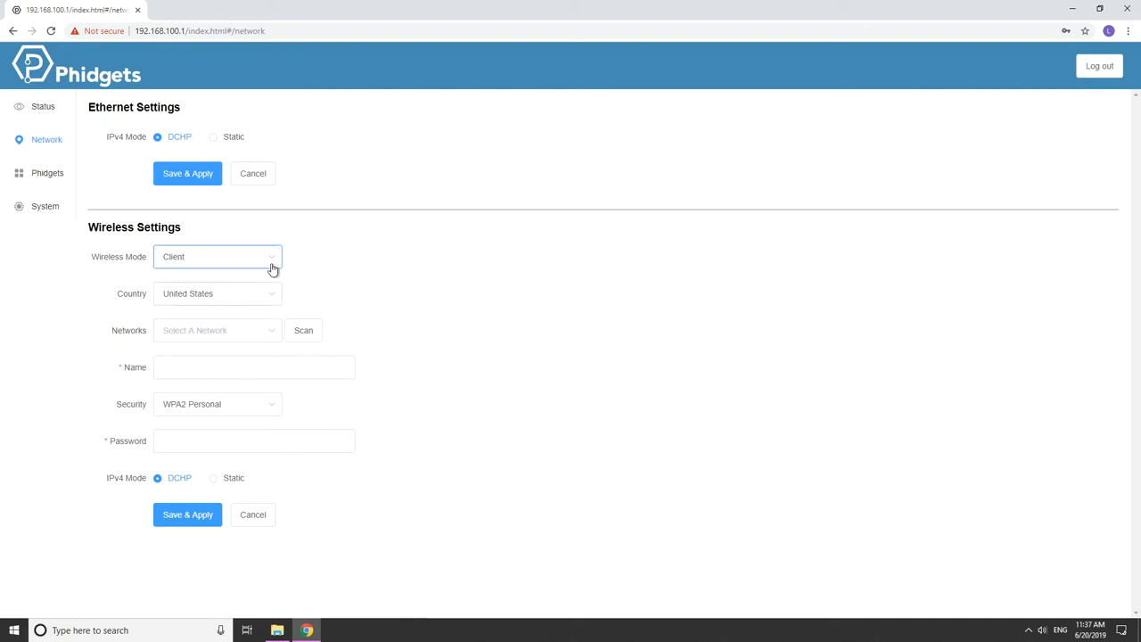
pyautogui.click(217, 256)
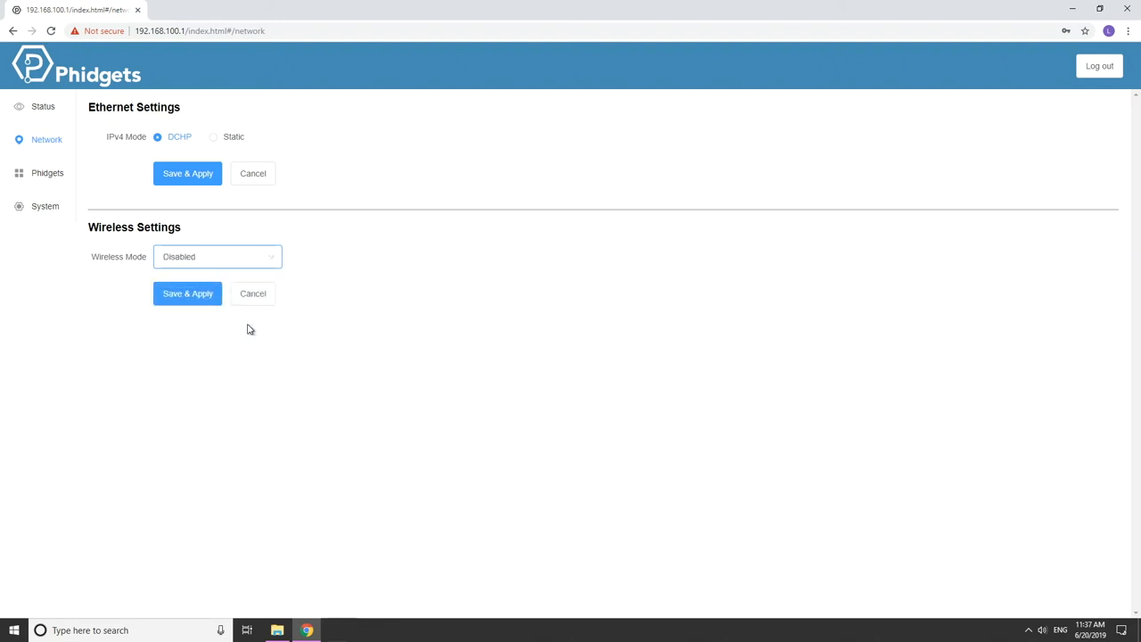
pyautogui.moveTo(97, 258)
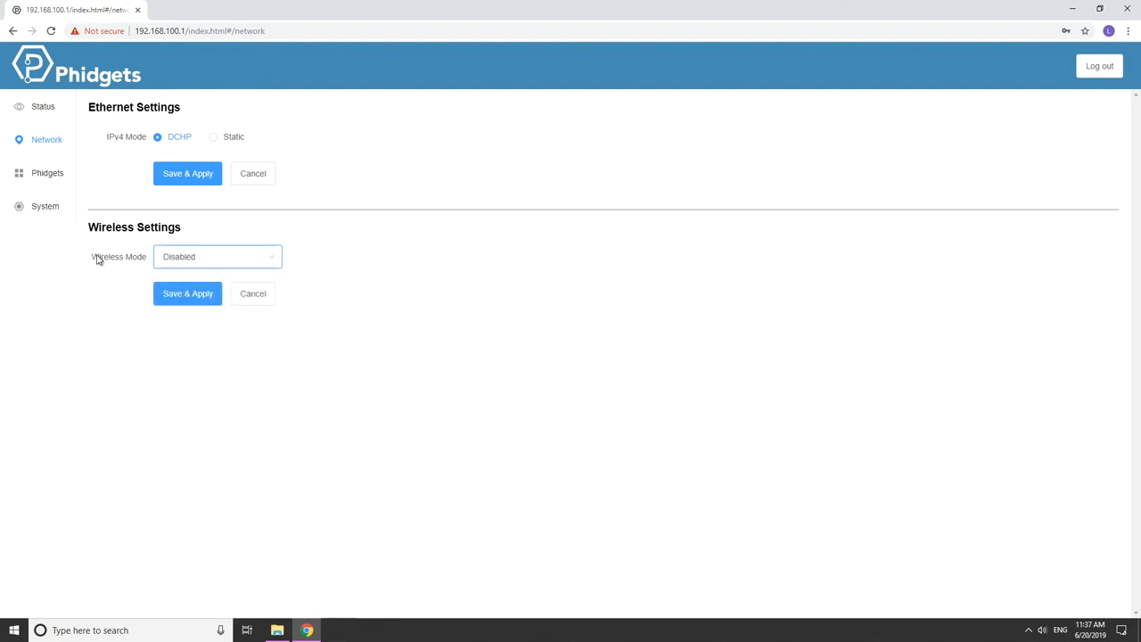
# Show the Phidget Network Server page with the webserver on port 8080.
pyautogui.click(47, 173)
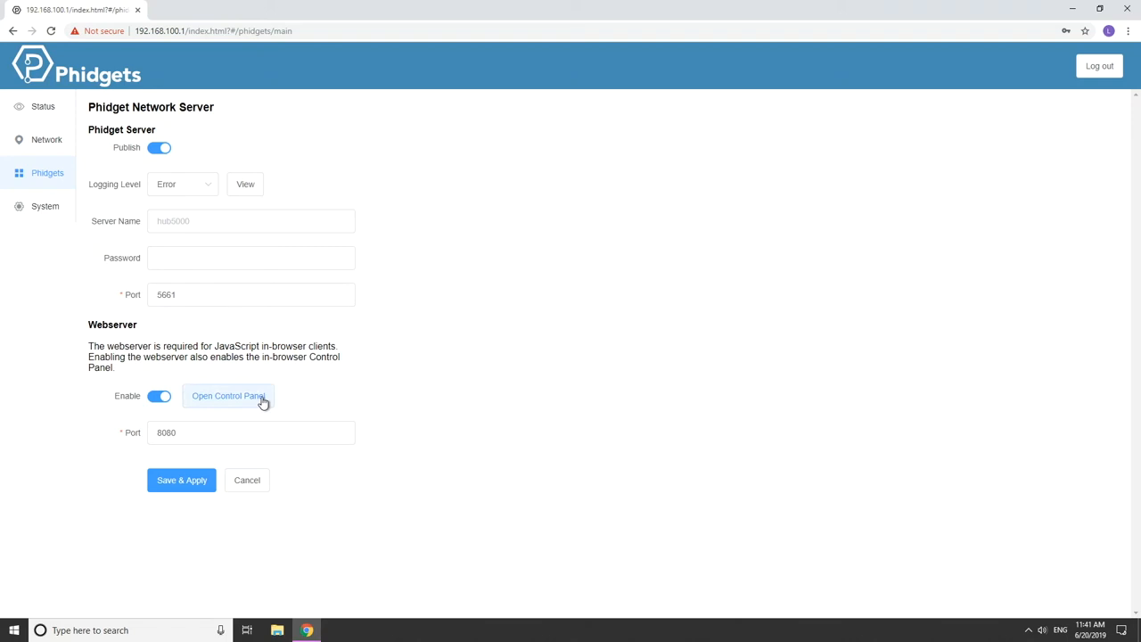
pyautogui.click(228, 396)
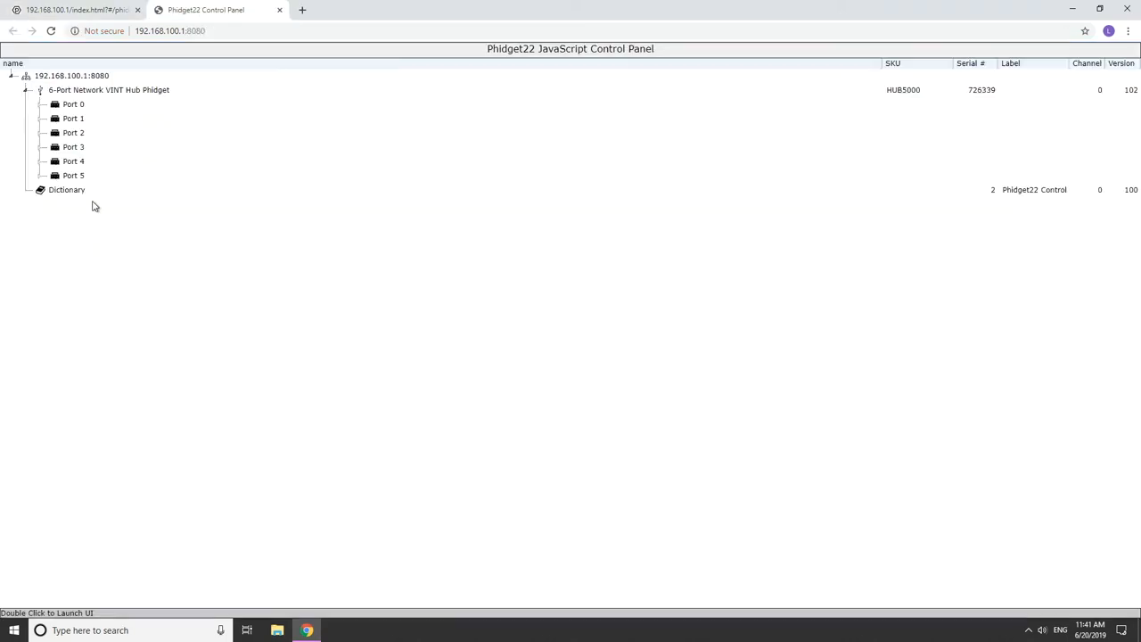
pyautogui.click(40, 105)
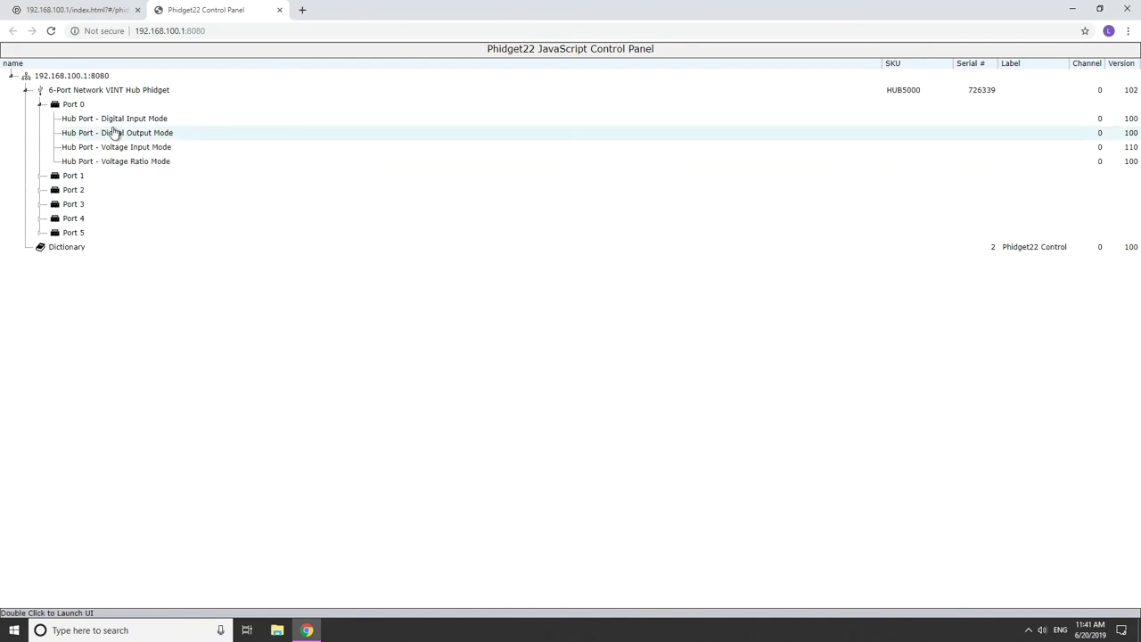
pyautogui.doubleClick(117, 131)
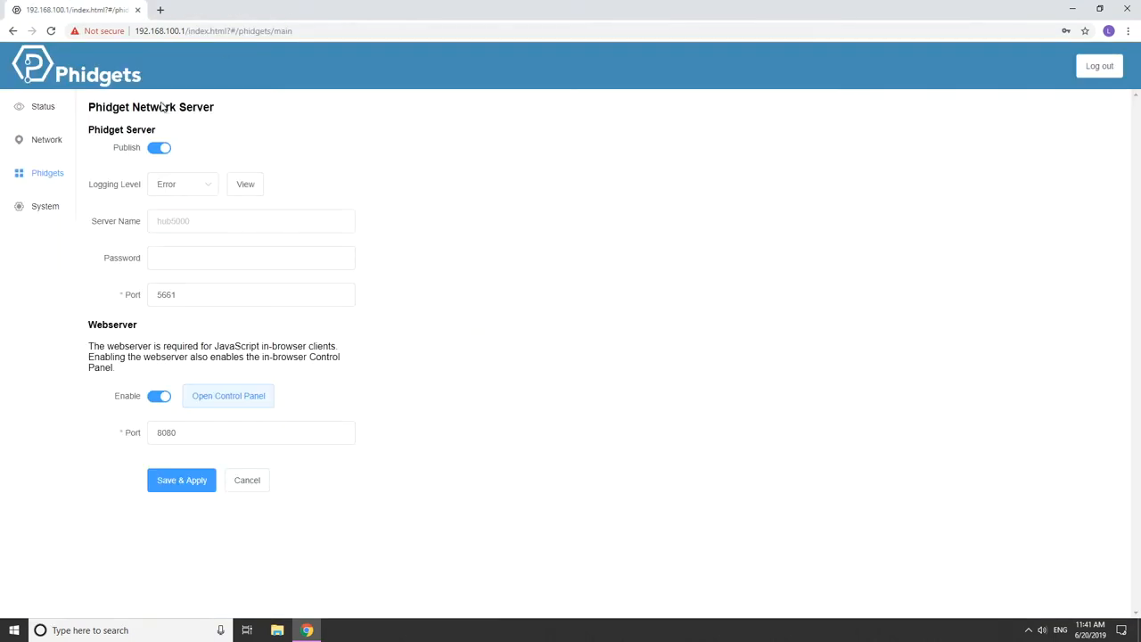
# View the System page's hostname, password, logs, firmware, reset and reboot sections.
pyautogui.click(44, 206)
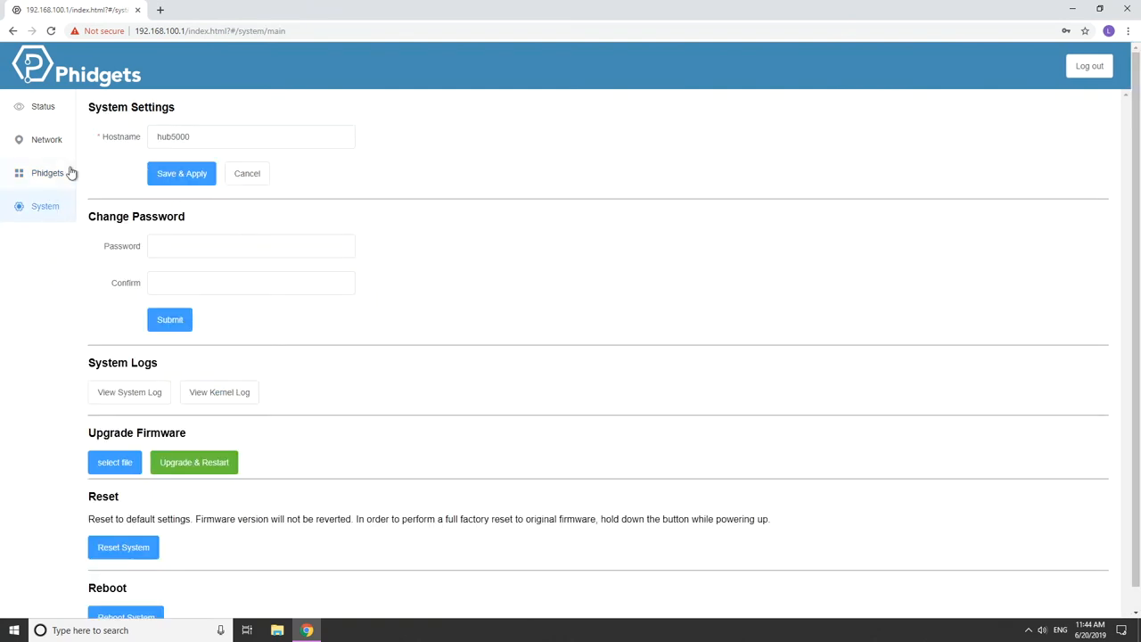
pyautogui.moveTo(390, 181)
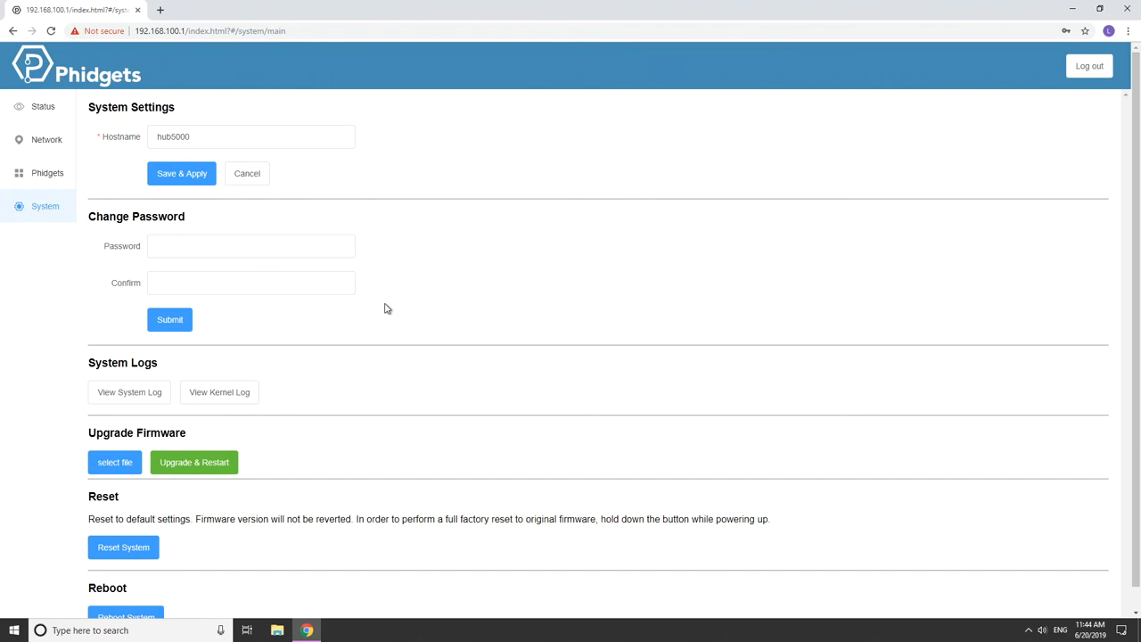
pyautogui.scroll(-3)
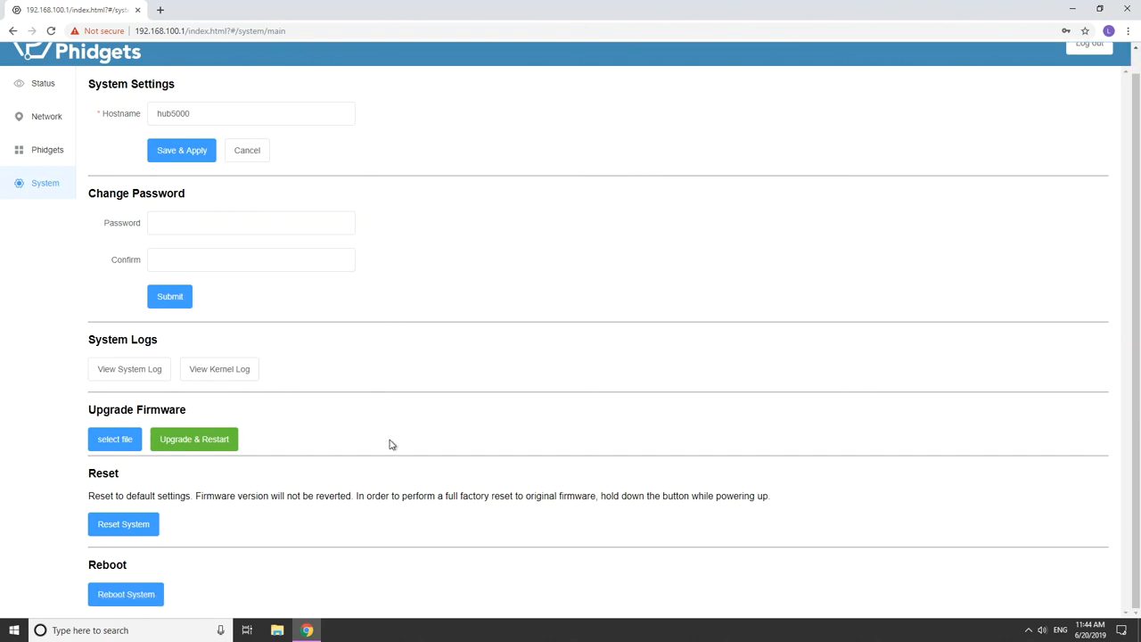